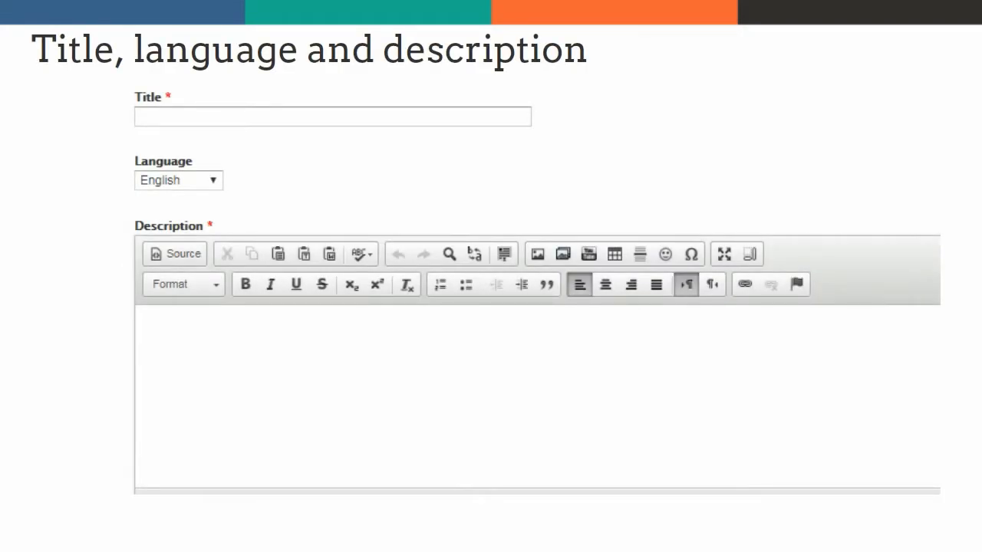
Choose the content's language from the Language dropdown
click(177, 180)
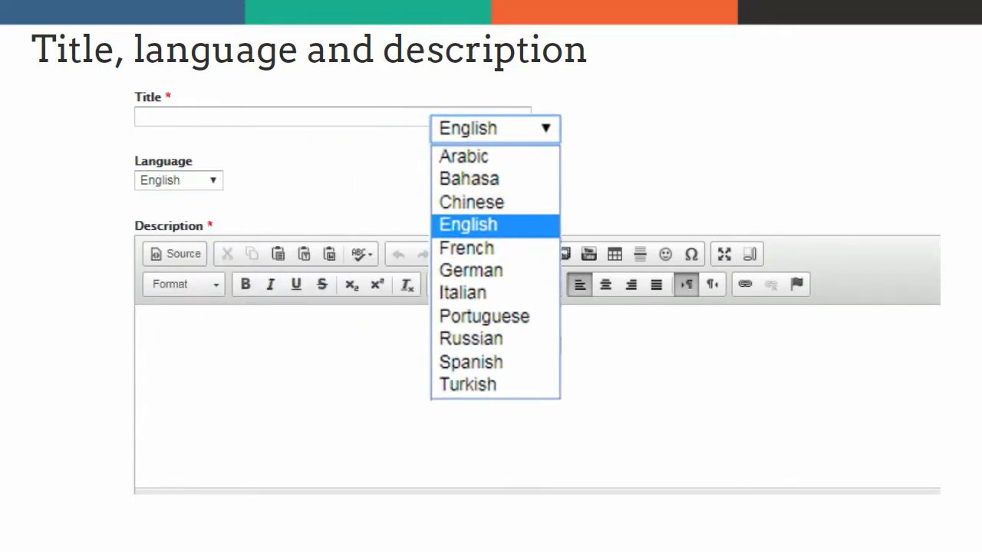
click(468, 224)
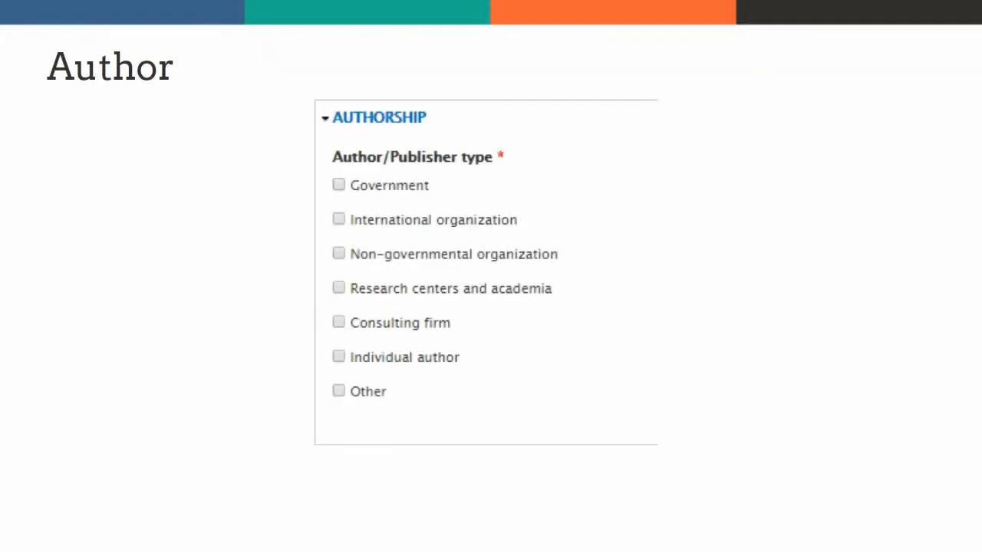
Mark the publisher as an international organization and fill in the publisher and individual author
click(338, 219)
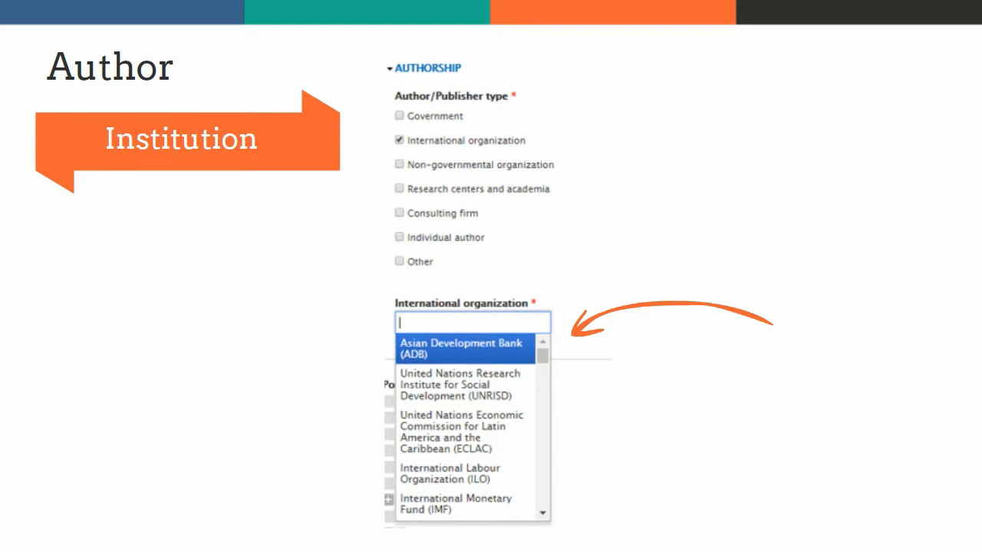
click(412, 260)
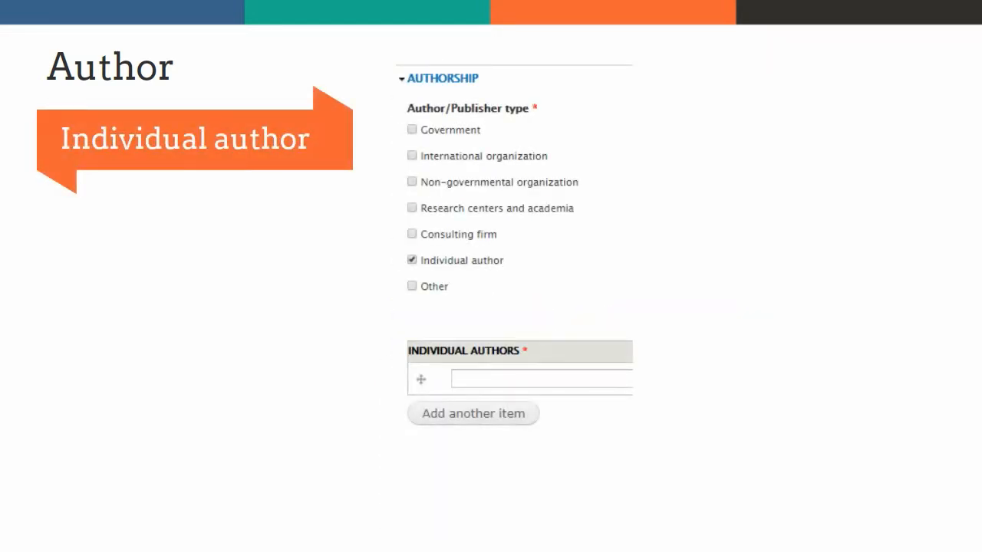
click(412, 260)
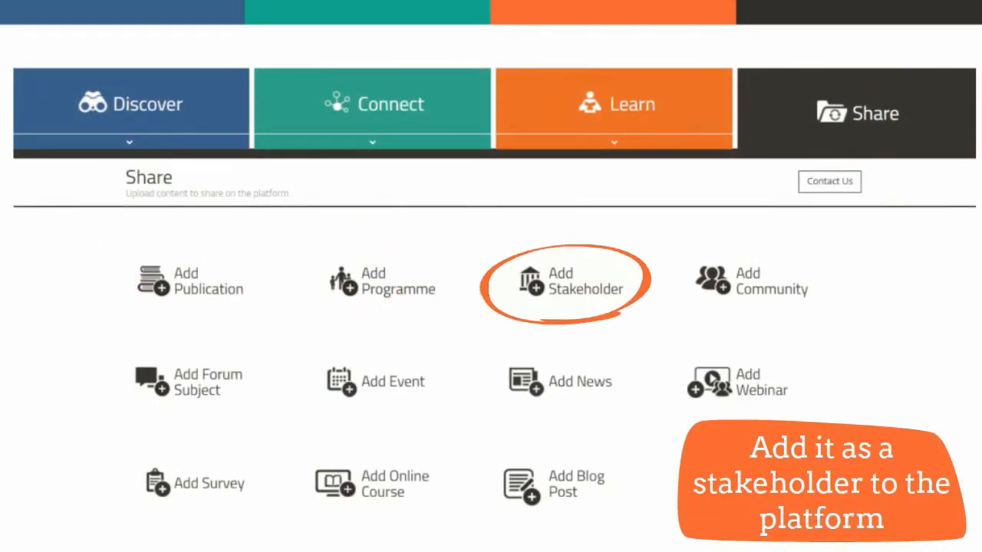
click(565, 281)
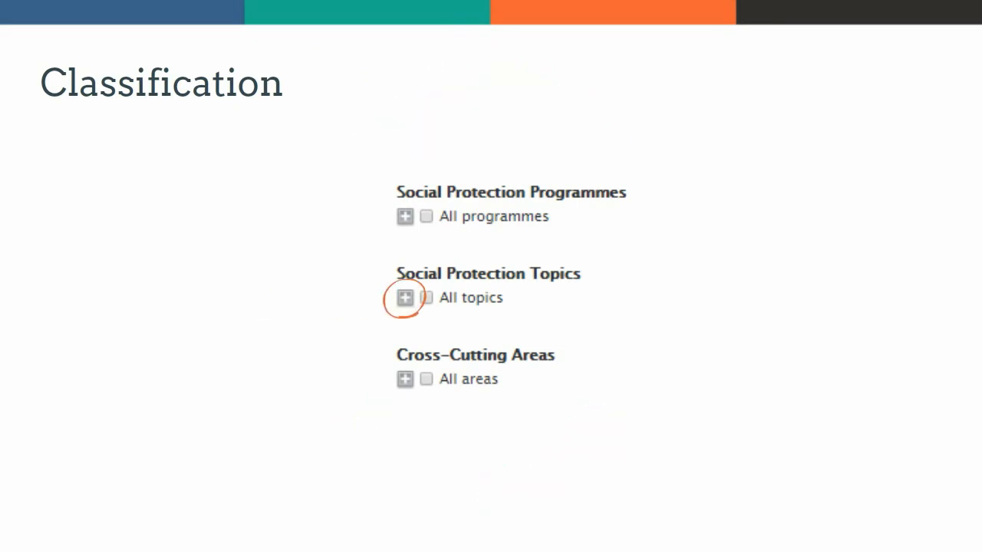
Expand the Social Protection Topics tree and save the submission
click(405, 297)
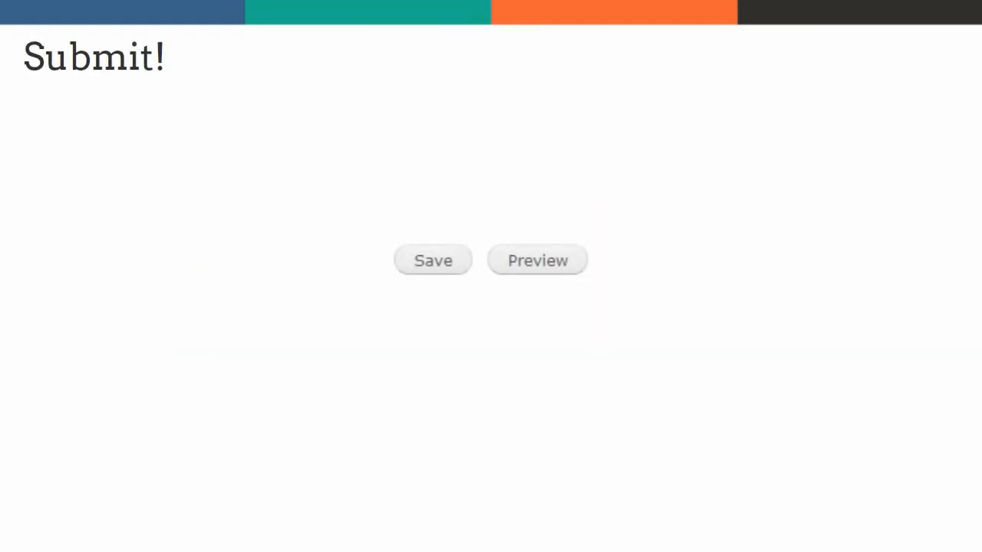
click(433, 260)
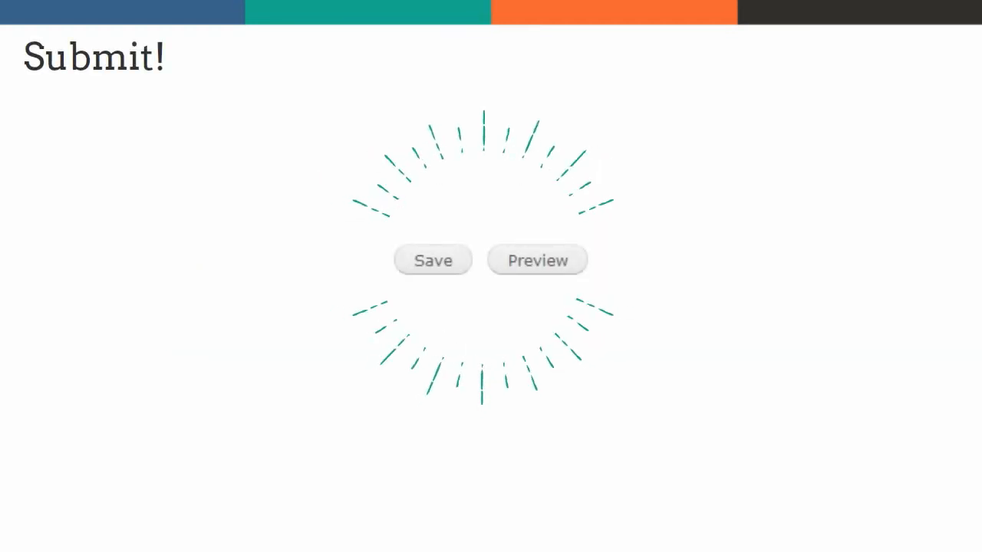